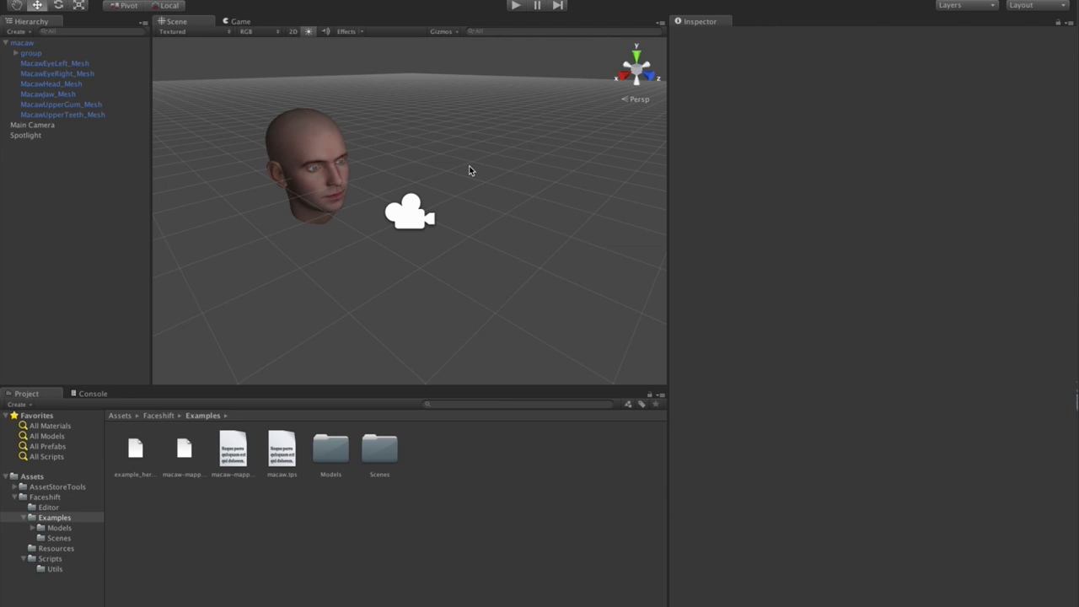
mouse_move(334, 150)
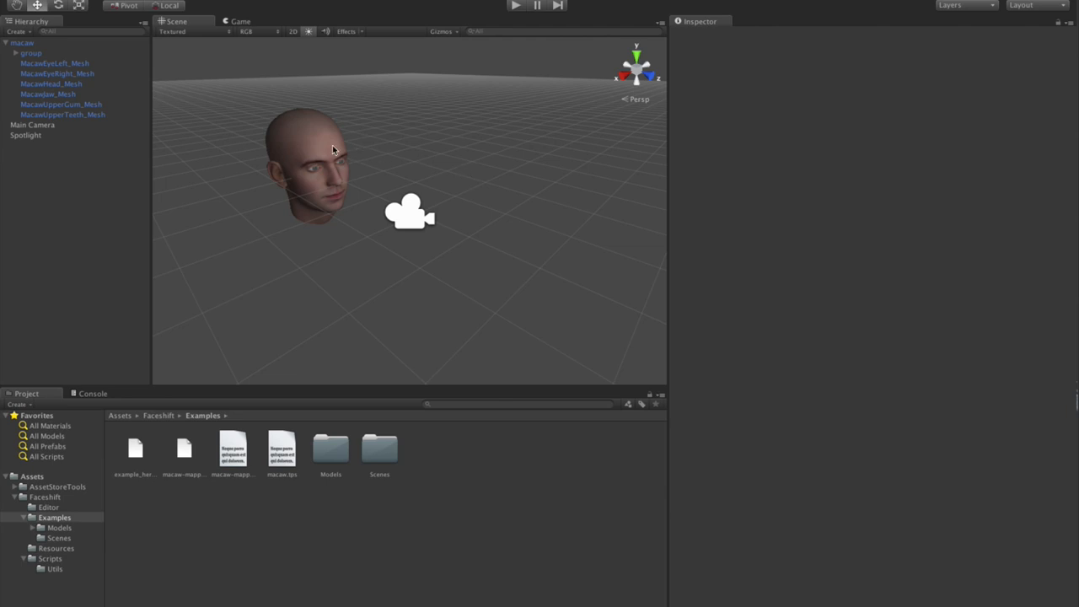
mouse_move(329, 150)
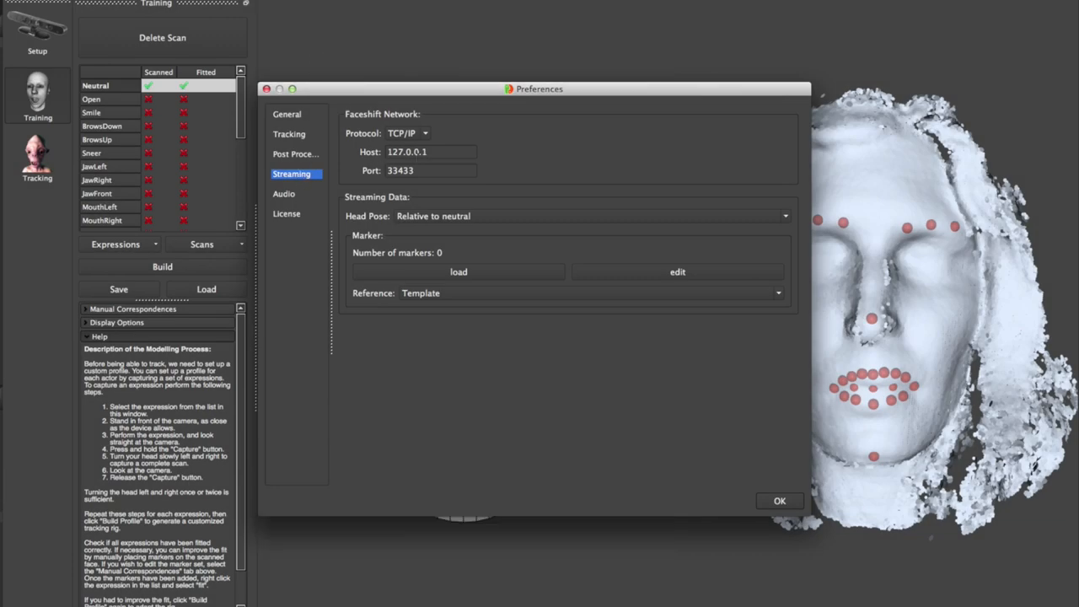
Select the streaming host address 127.0.0.1 to check host and port 33433.
triple_click(431, 170)
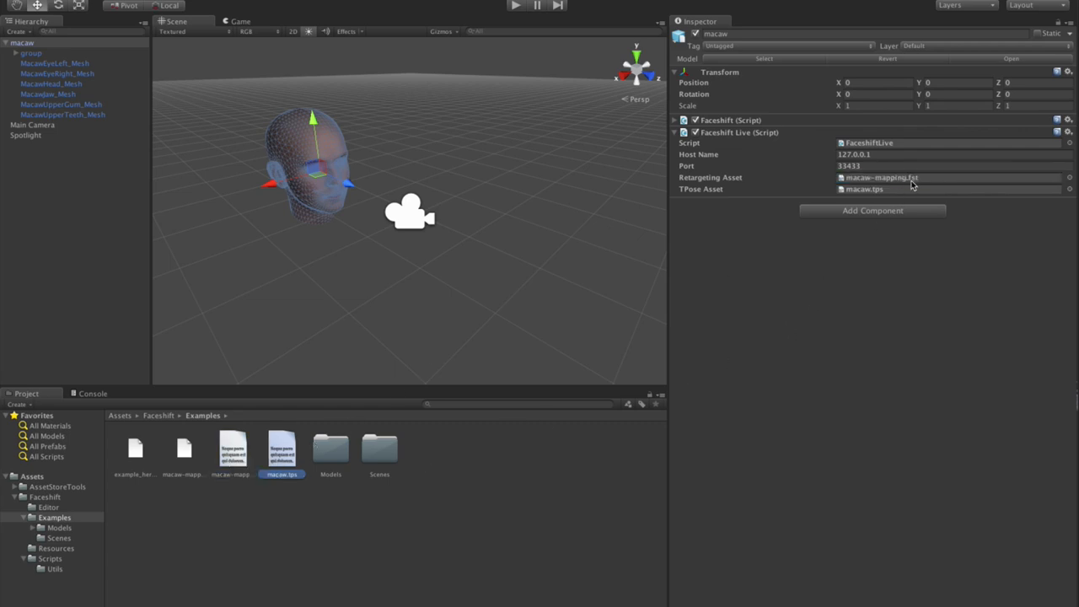
Assign the T-pose .tps file to the FaceShift Live component's T-pose asset slot.
left_click(947, 189)
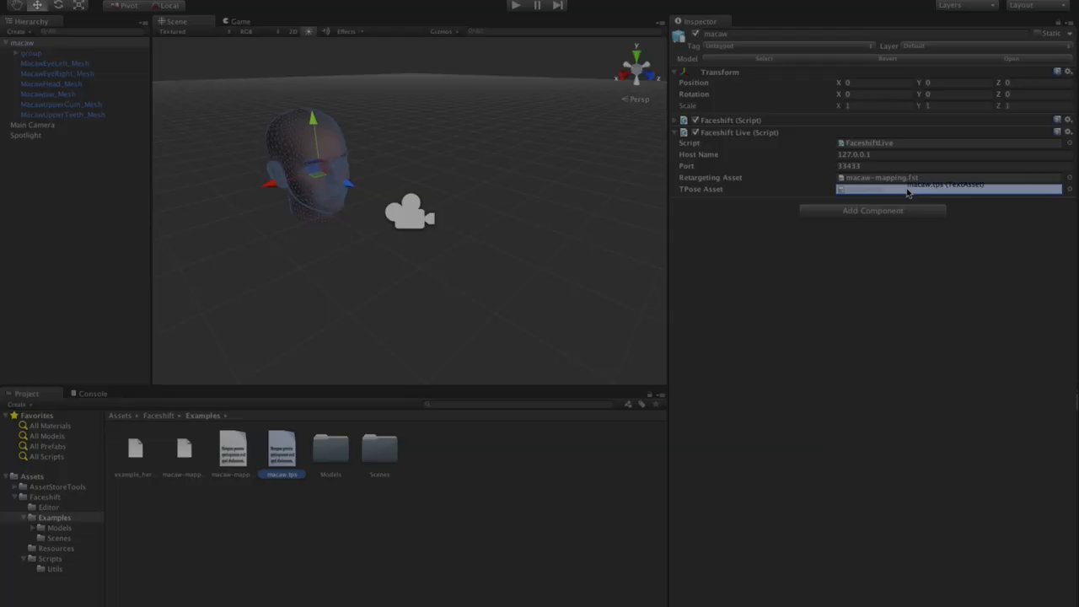